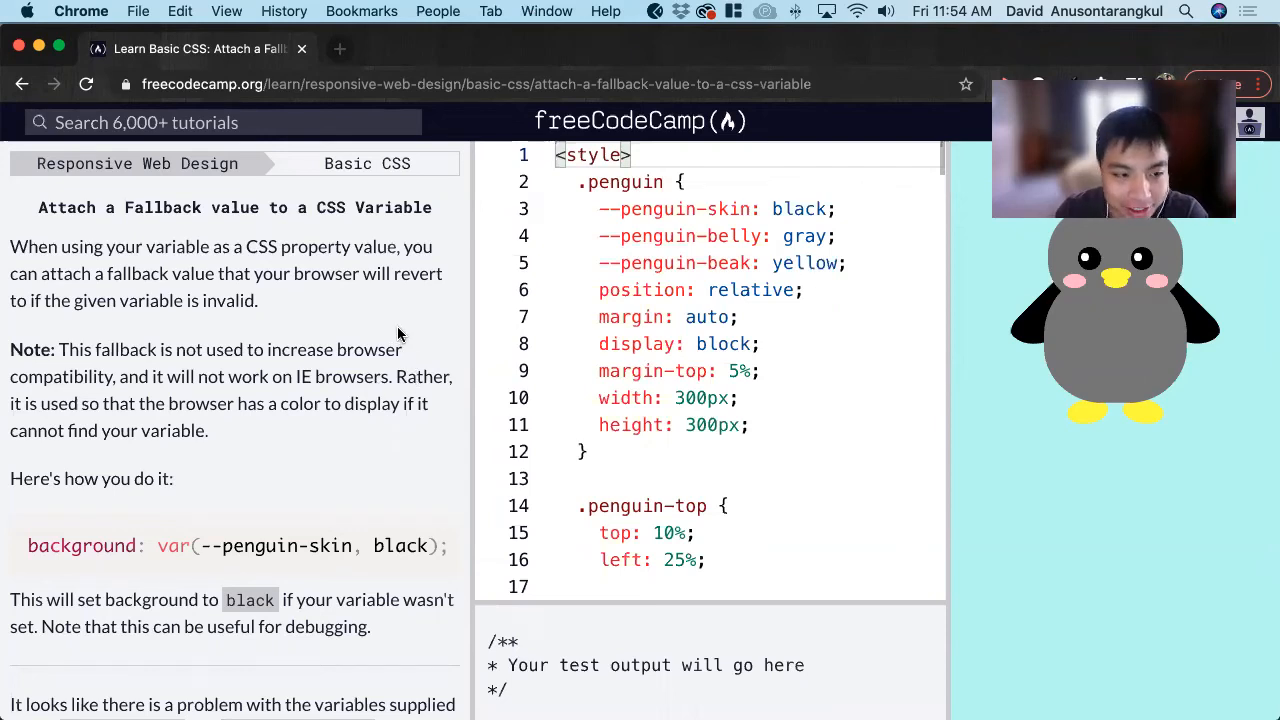
{"action": "mouse_move", "coordinate": [380, 318]}
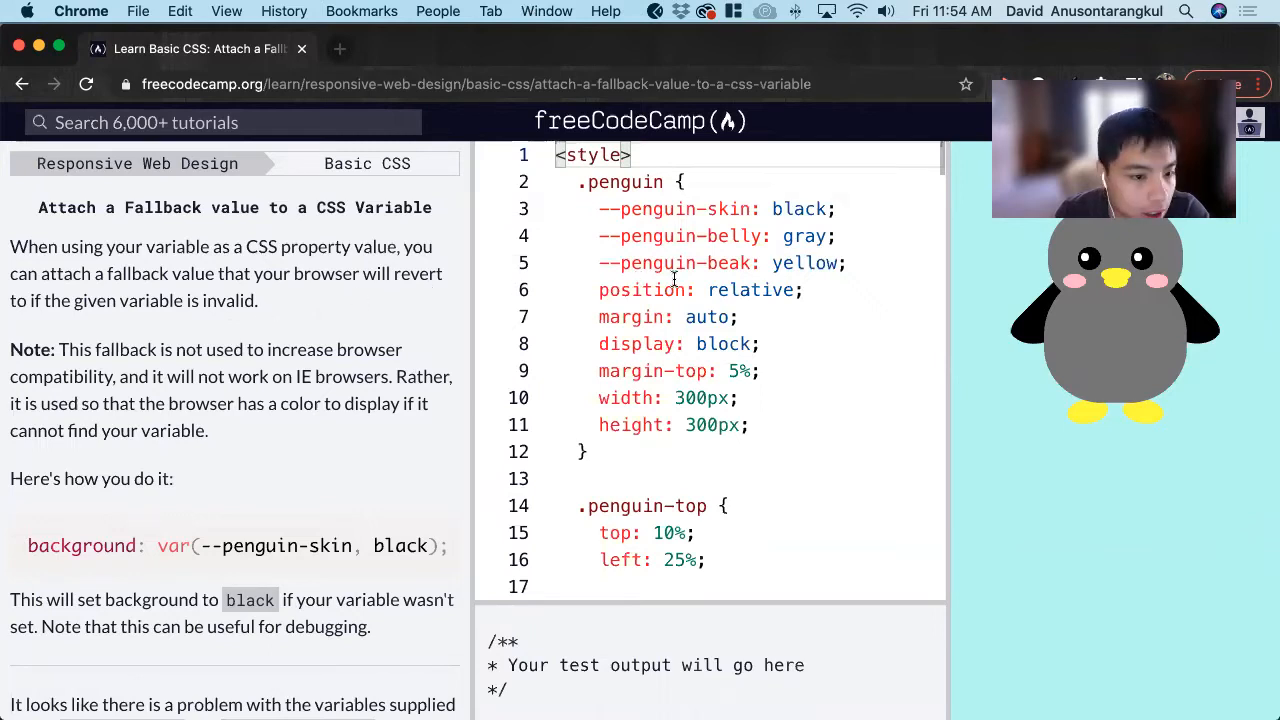
Review the example var(--penguin-skin, black) fallback syntax and bring the .penguin-top background rule into view.
{"action": "scroll", "scroll_direction": "down", "scroll_amount": 3}
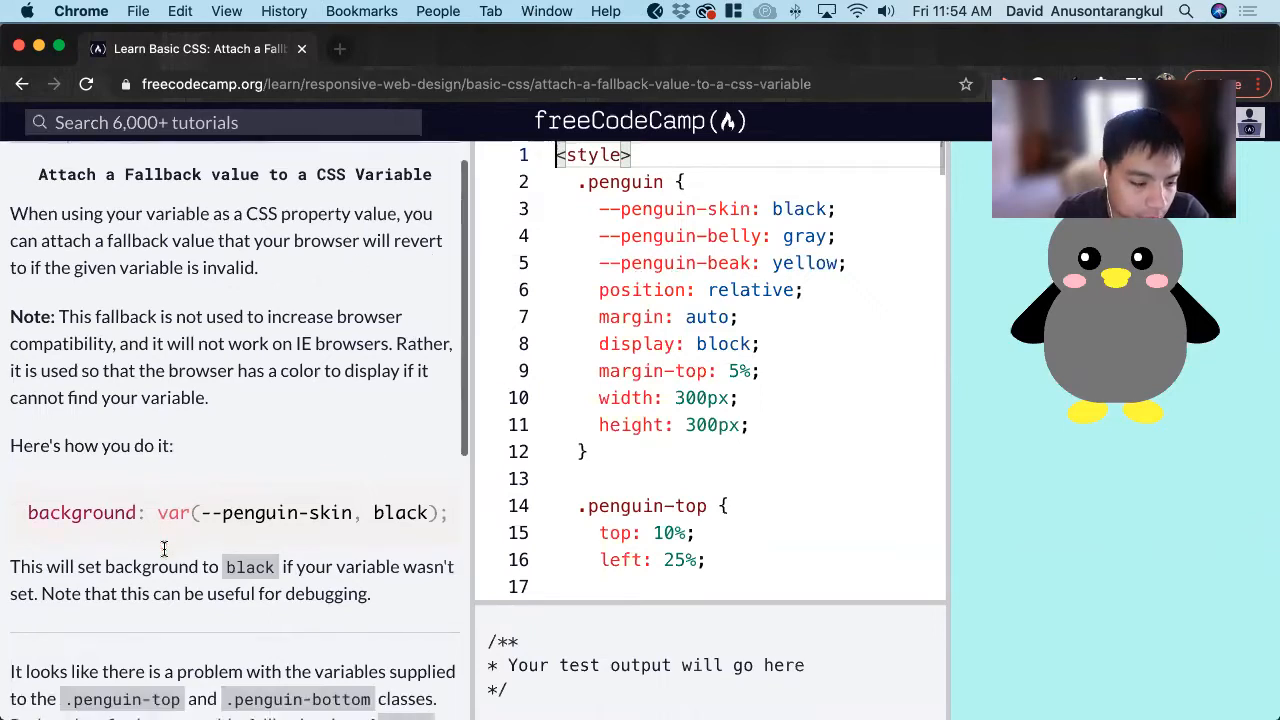
{"action": "double_click", "coordinate": [82, 512]}
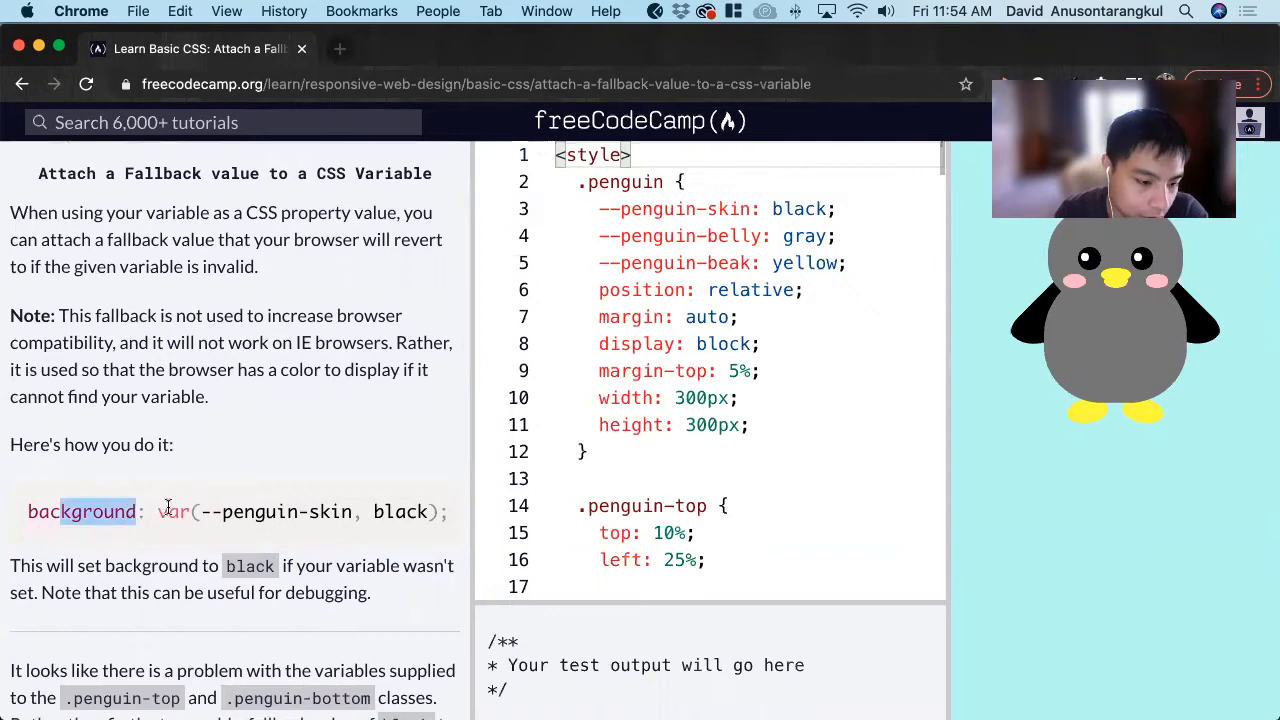
{"action": "left_click_drag", "start_coordinate": [204, 512], "coordinate": [336, 512]}
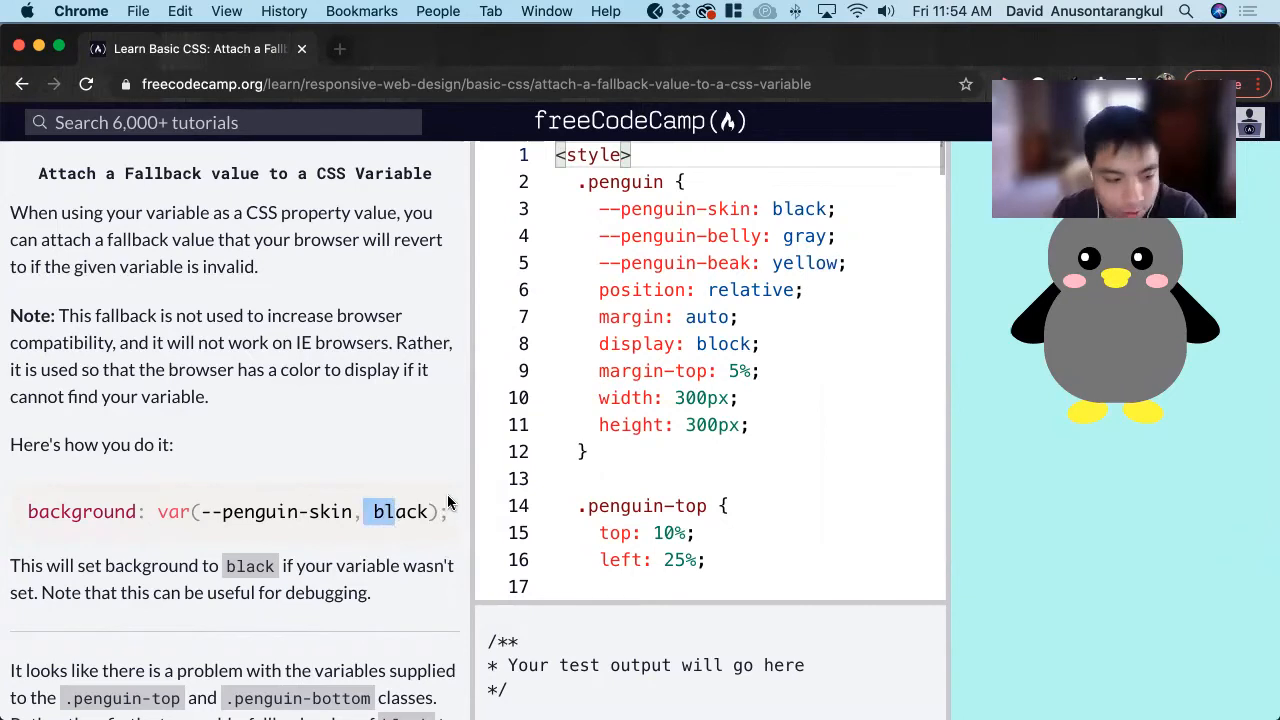
{"action": "mouse_move", "coordinate": [404, 488]}
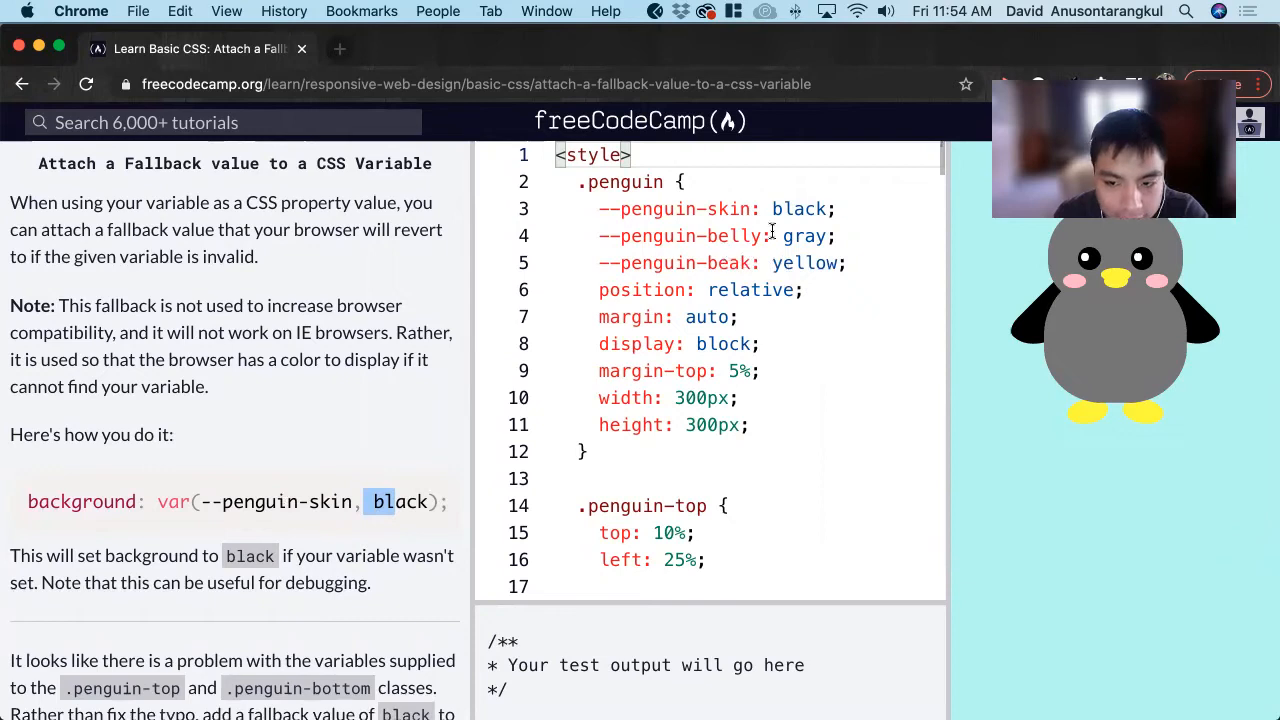
{"action": "mouse_move", "coordinate": [268, 394]}
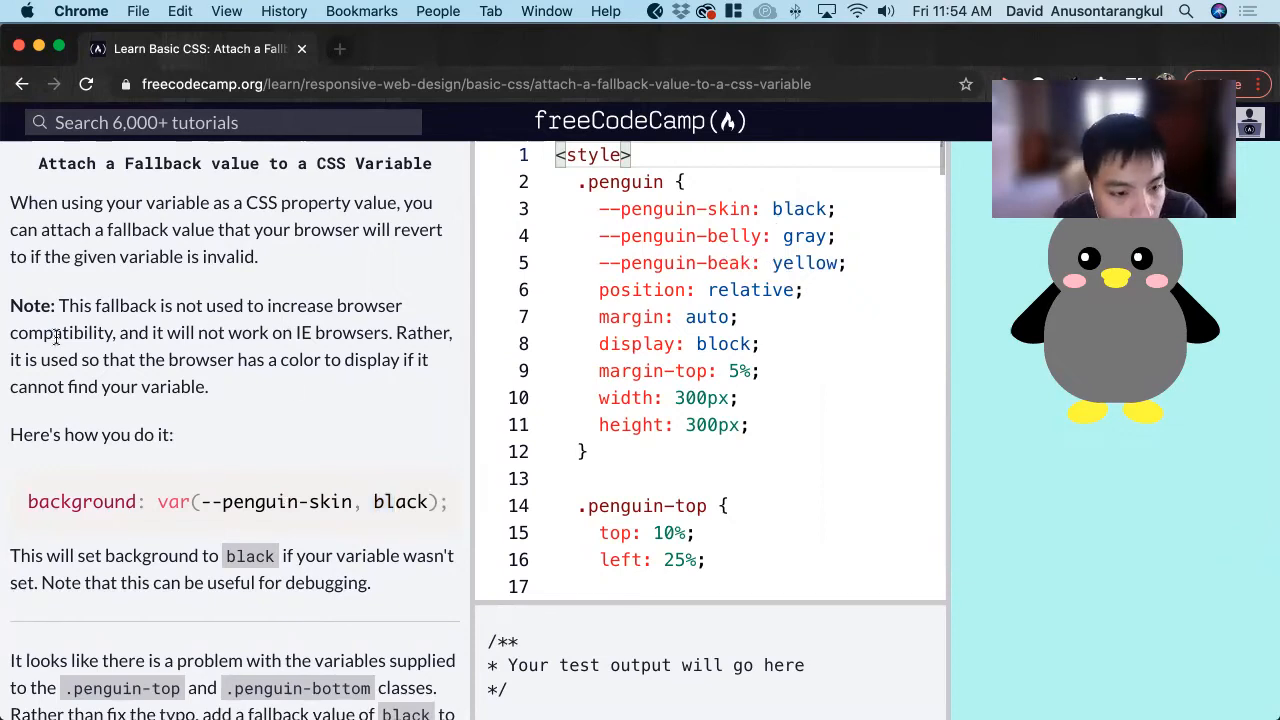
{"action": "double_click", "coordinate": [804, 264]}
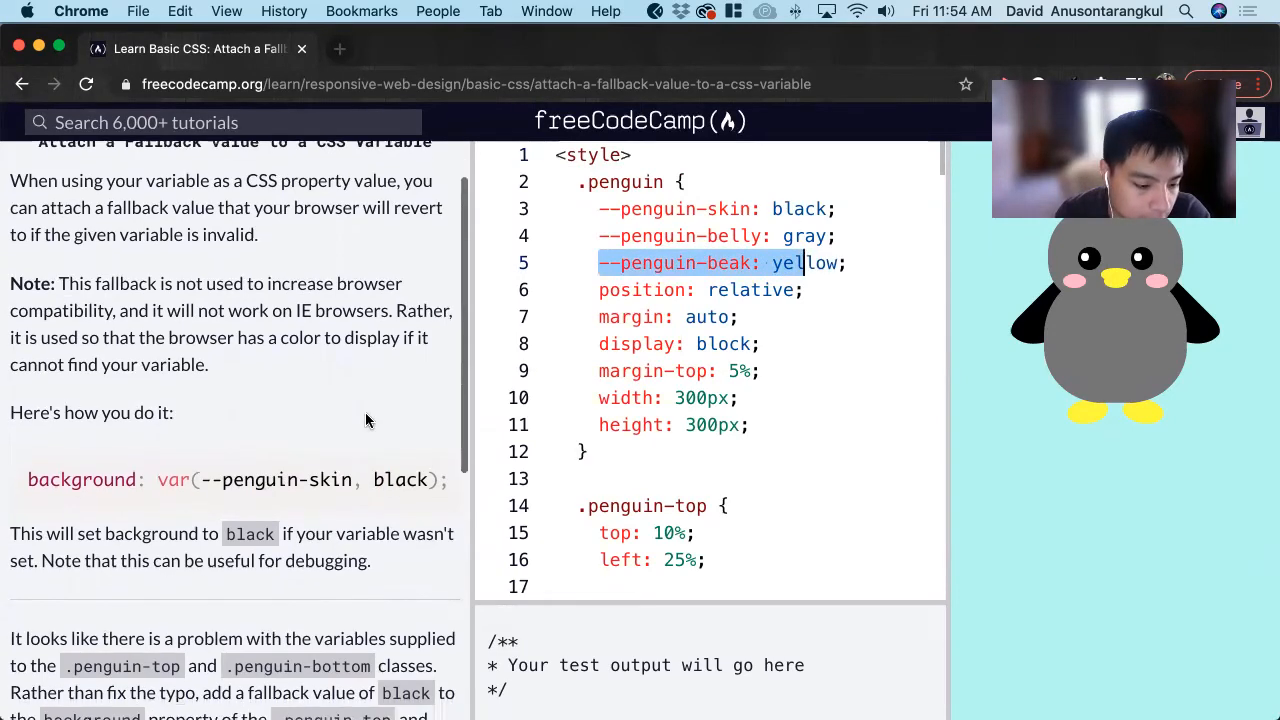
{"action": "scroll", "scroll_direction": "down", "scroll_amount": 3}
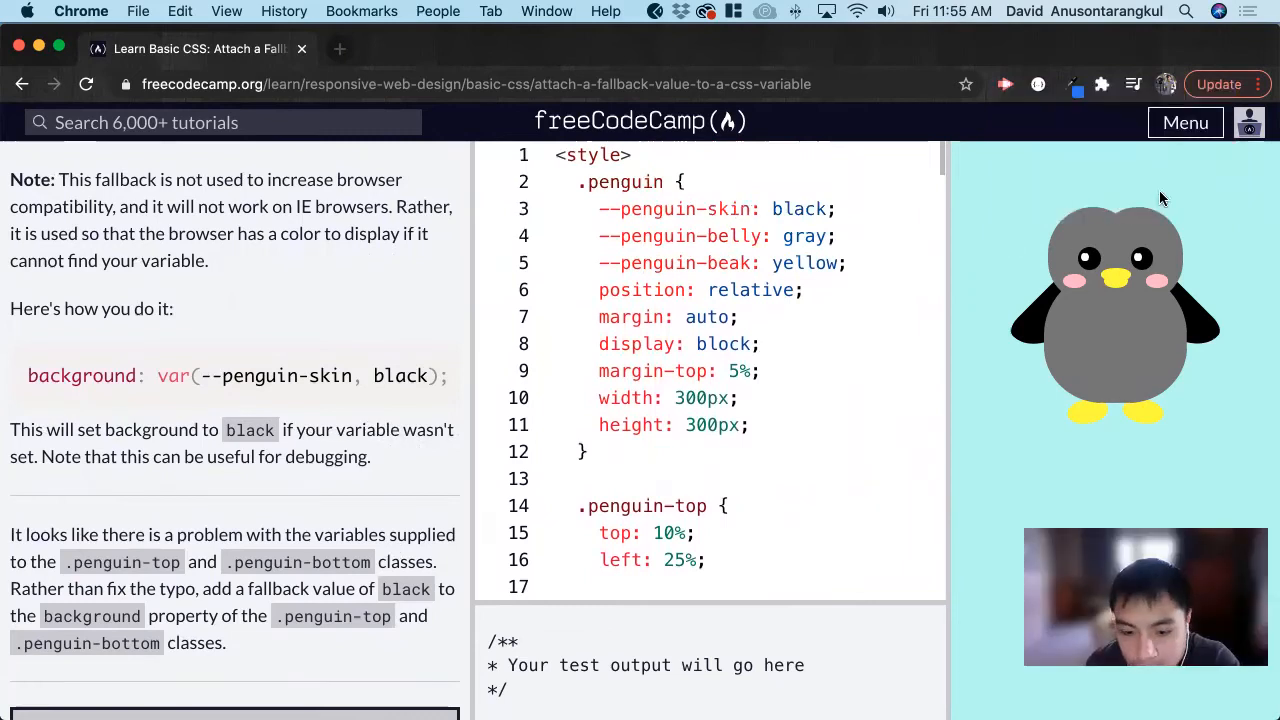
{"action": "mouse_move", "coordinate": [230, 552]}
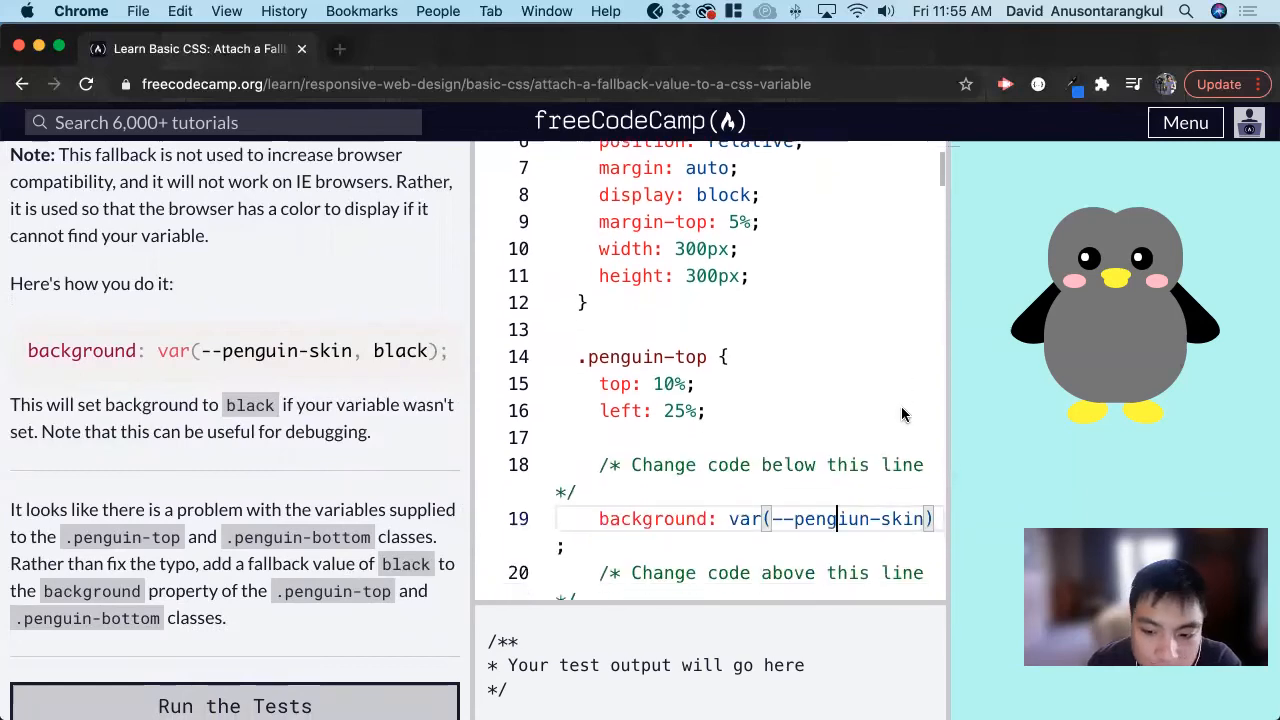
Change the .penguin-top background to var(--penguin-skin, black), then bring .penguin-bottom into view.
{"action": "scroll", "scroll_direction": "down", "scroll_amount": 3}
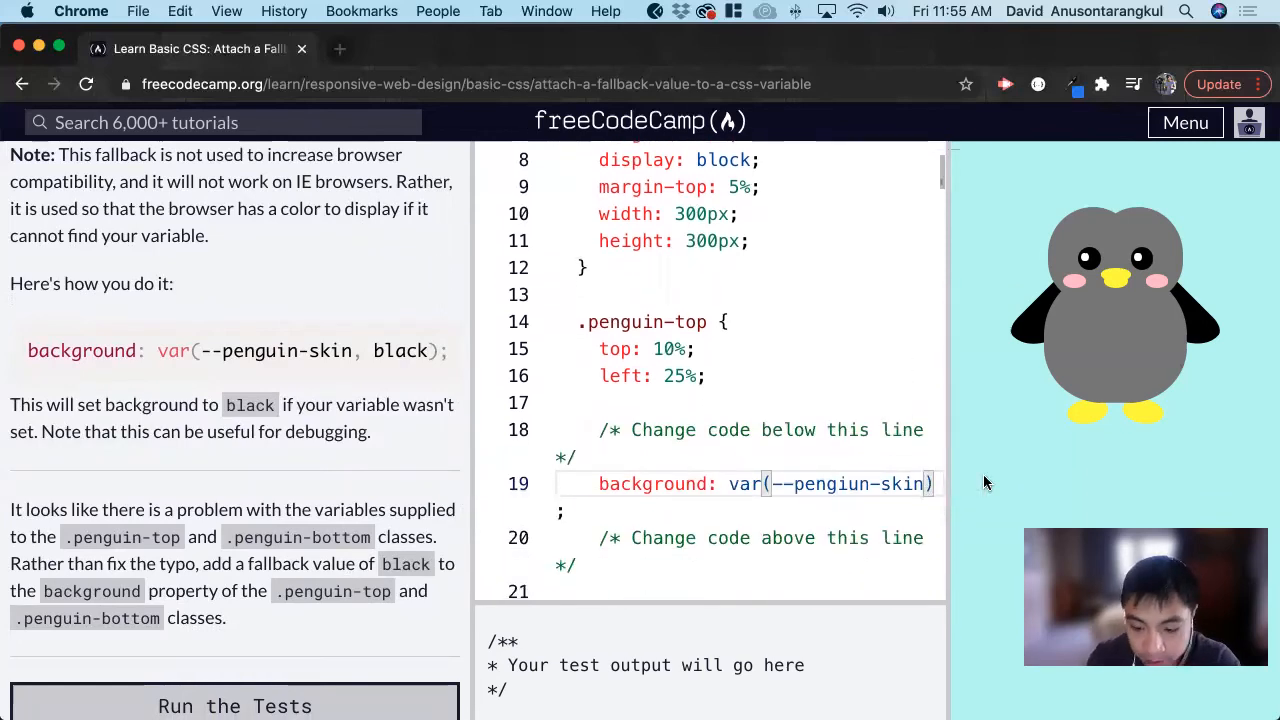
{"action": "type", "text": ", black"}
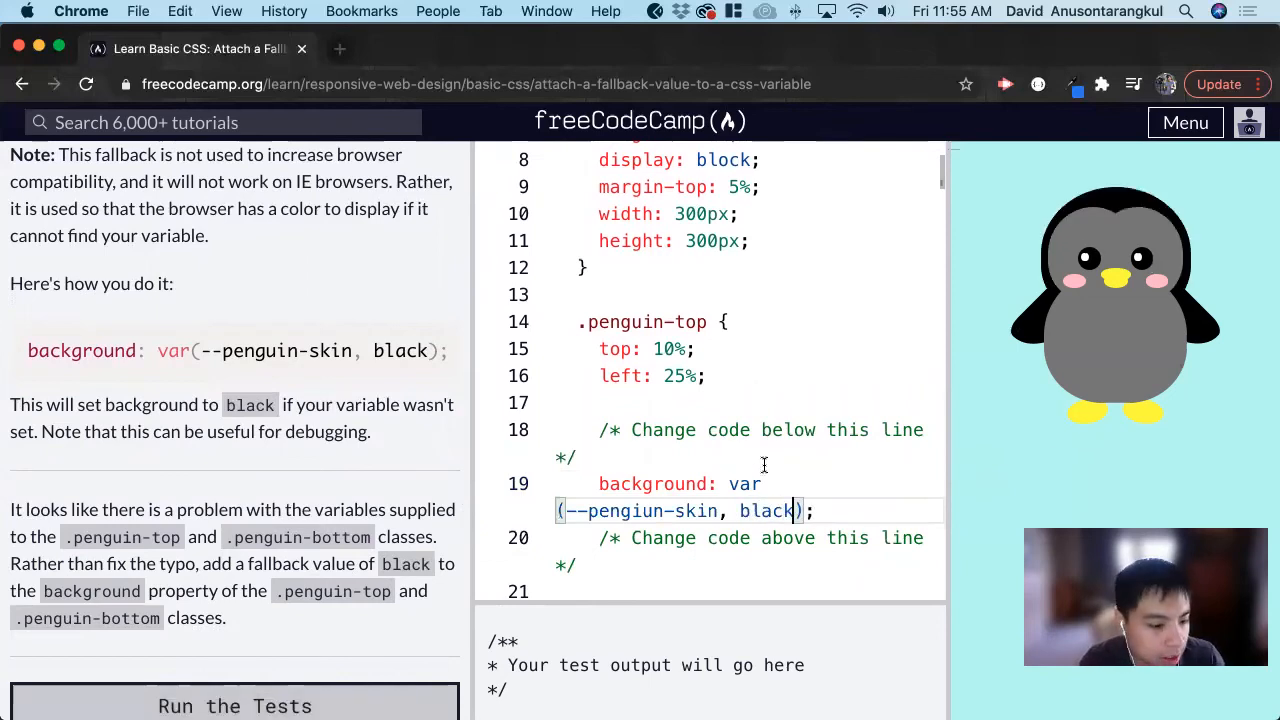
{"action": "scroll", "scroll_direction": "down", "scroll_amount": 3}
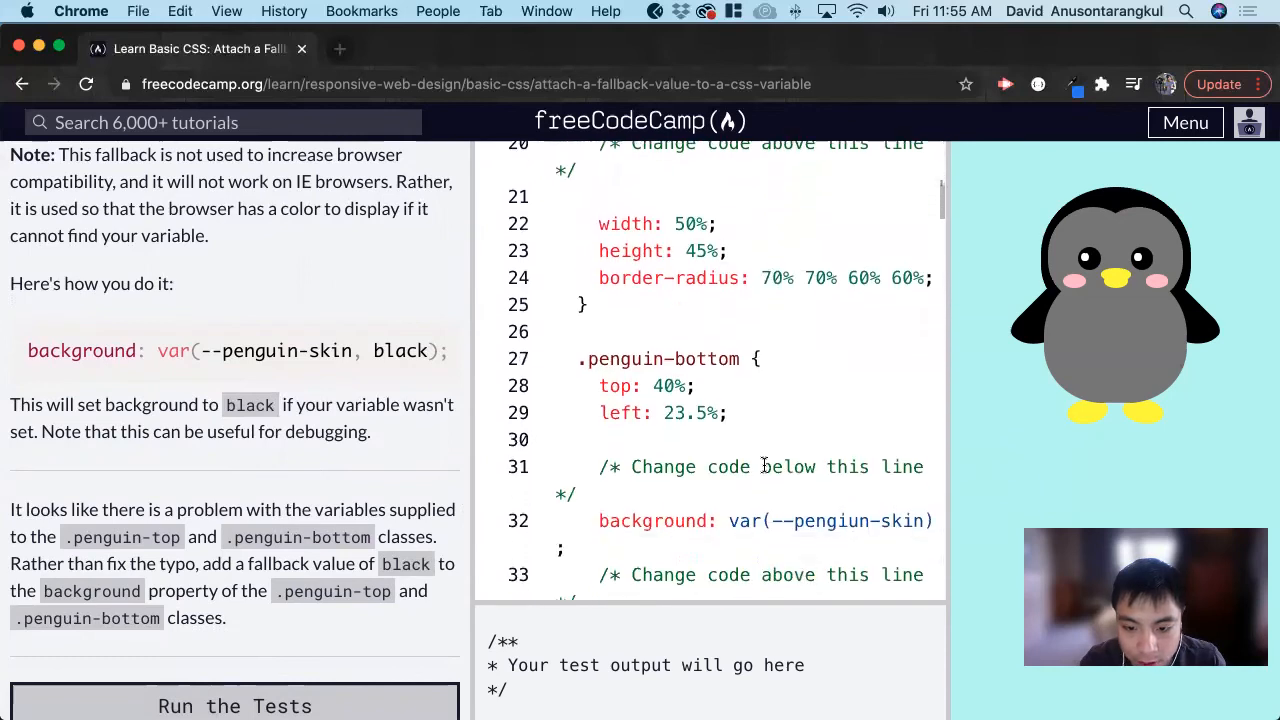